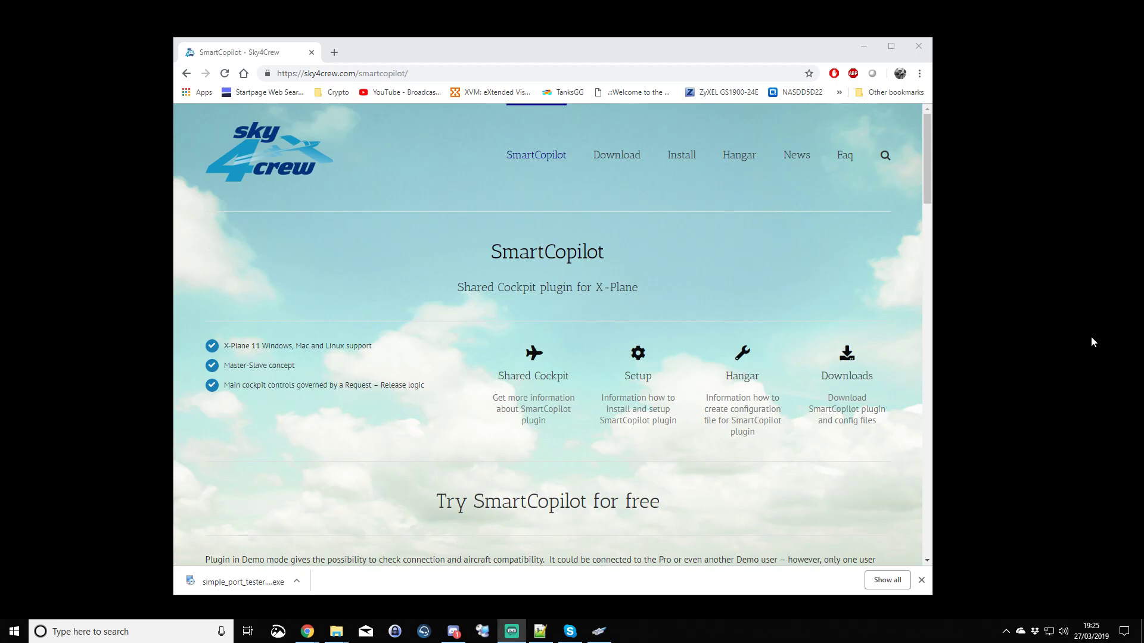
{"action": "mouse_move", "coordinate": [1051, 312]}
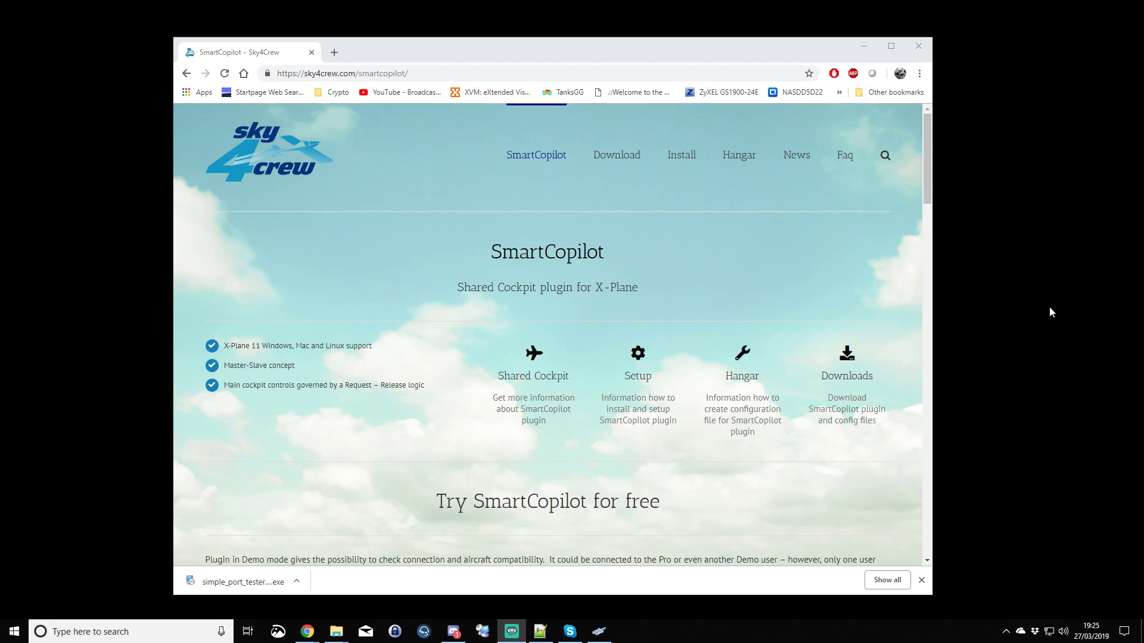
{"action": "mouse_move", "coordinate": [1056, 315]}
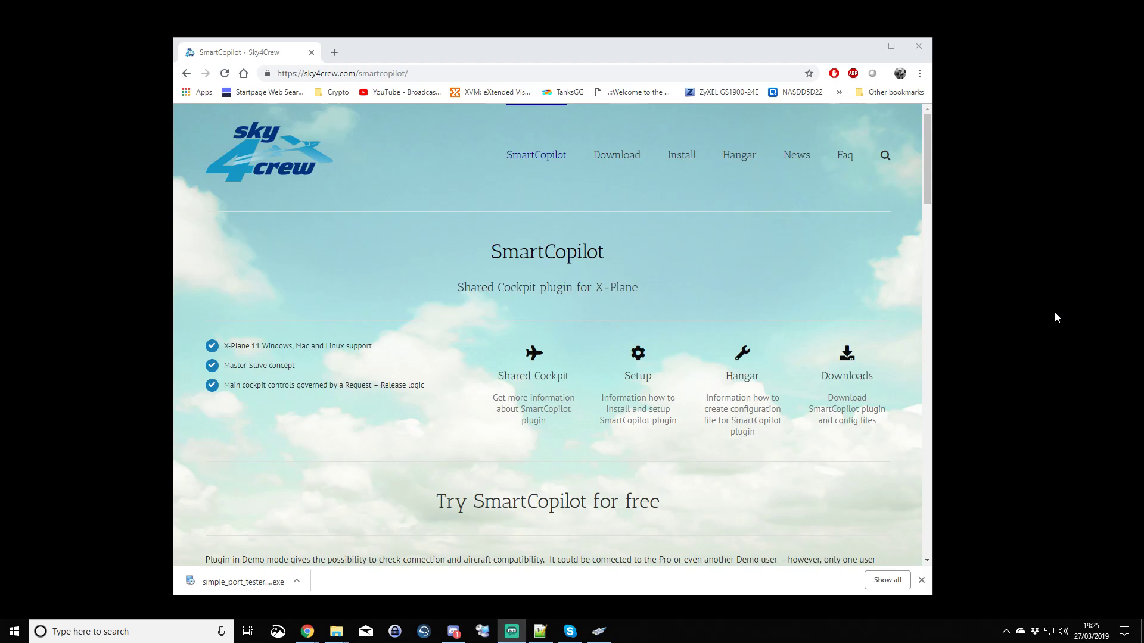
{"action": "mouse_move", "coordinate": [792, 178]}
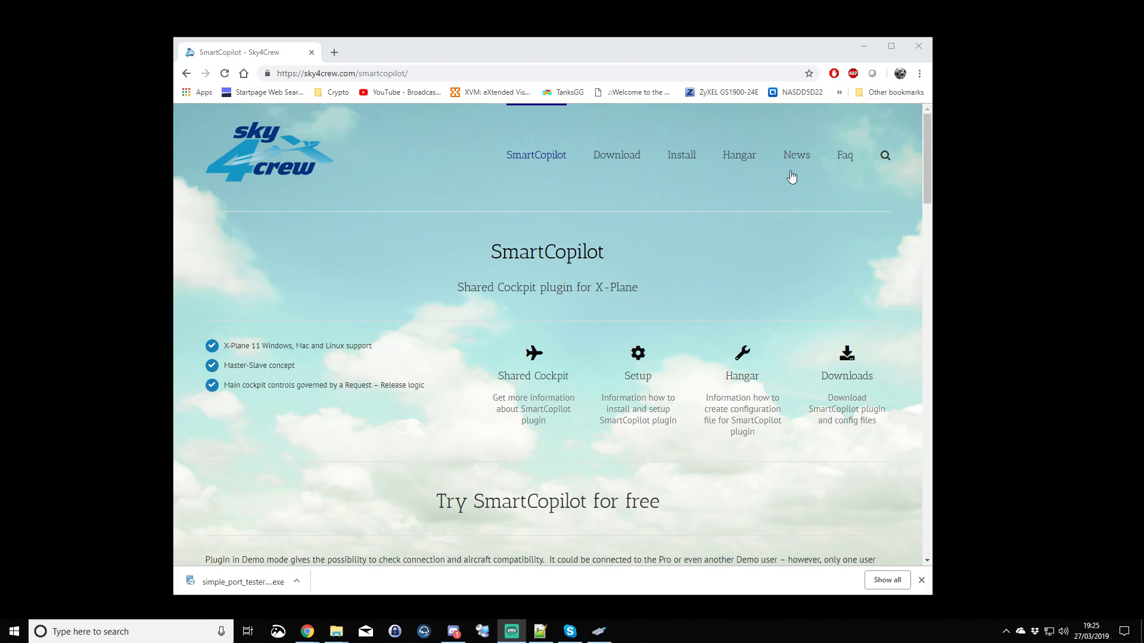
{"action": "mouse_move", "coordinate": [332, 262]}
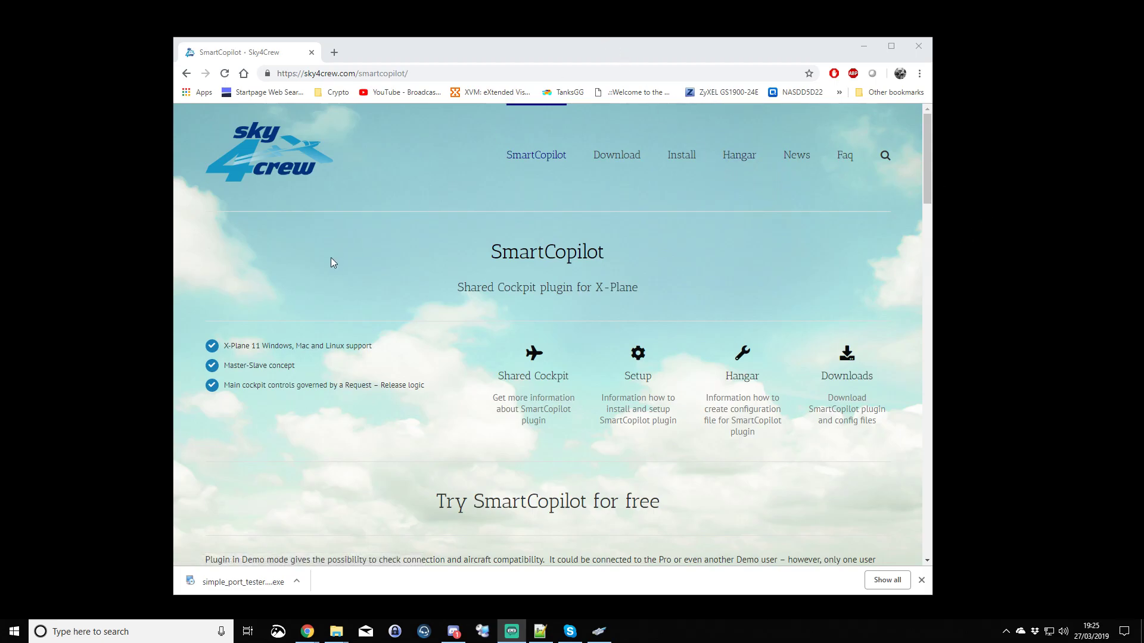
{"action": "mouse_move", "coordinate": [104, 452]}
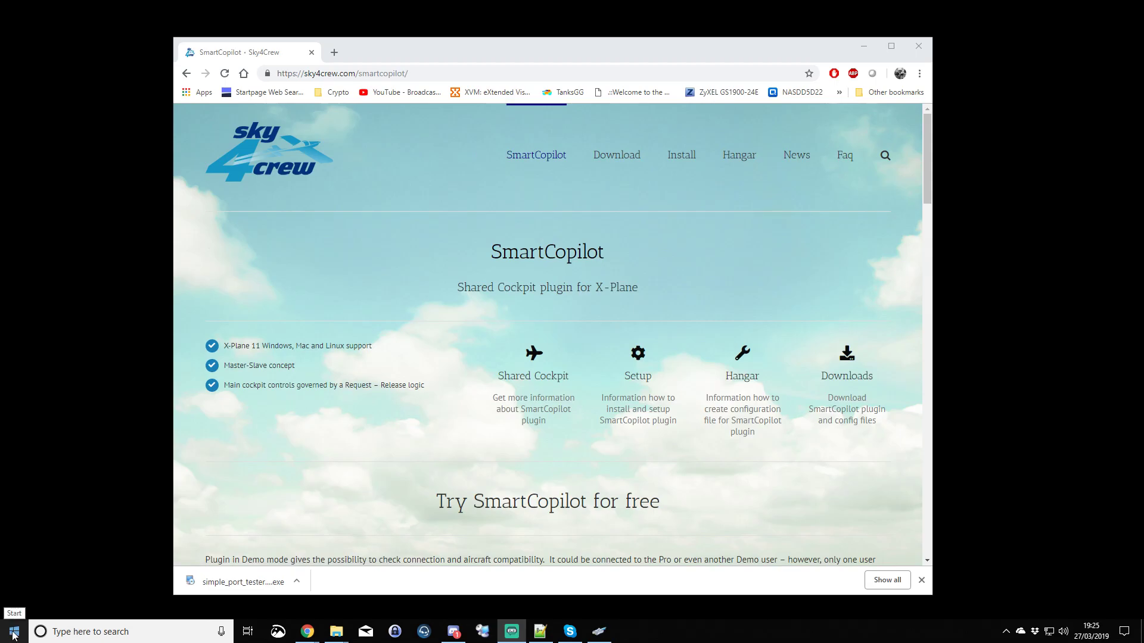
Step: Open the Run box from the Start button's right-click menu and enter cmd
{"action": "left_click", "coordinate": [12, 631]}
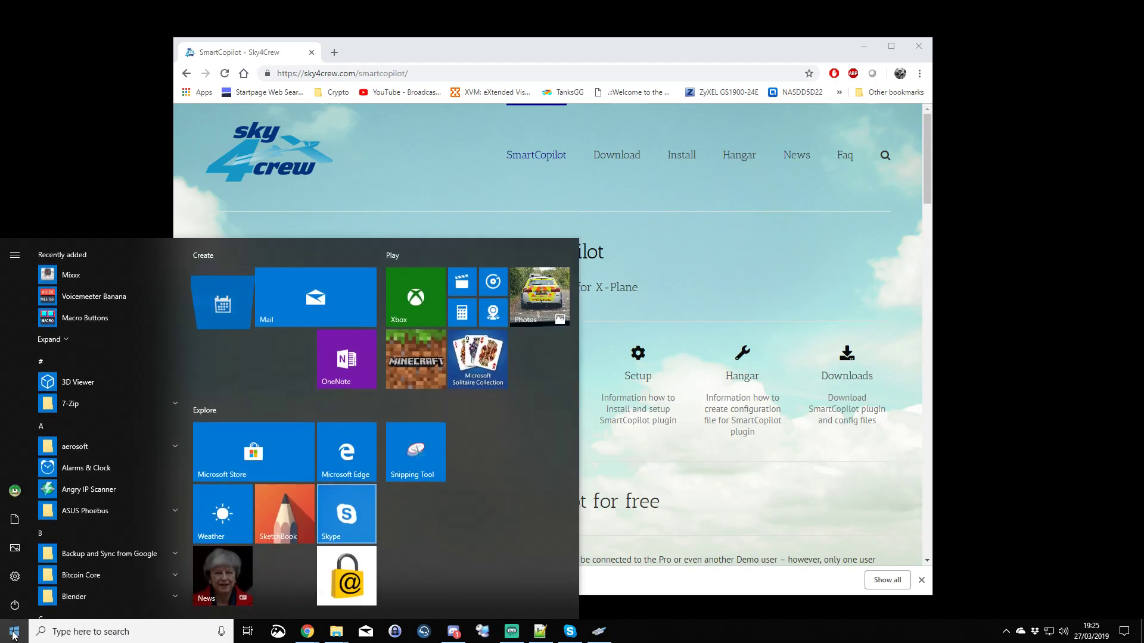
{"action": "right_click", "coordinate": [12, 631]}
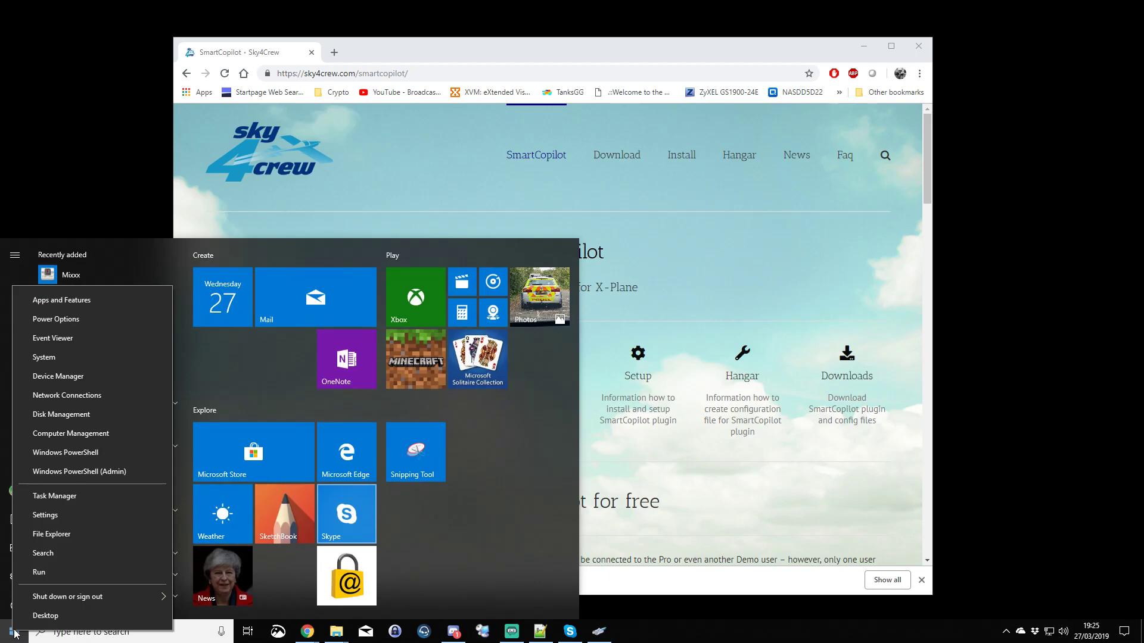
{"action": "left_click", "coordinate": [12, 631]}
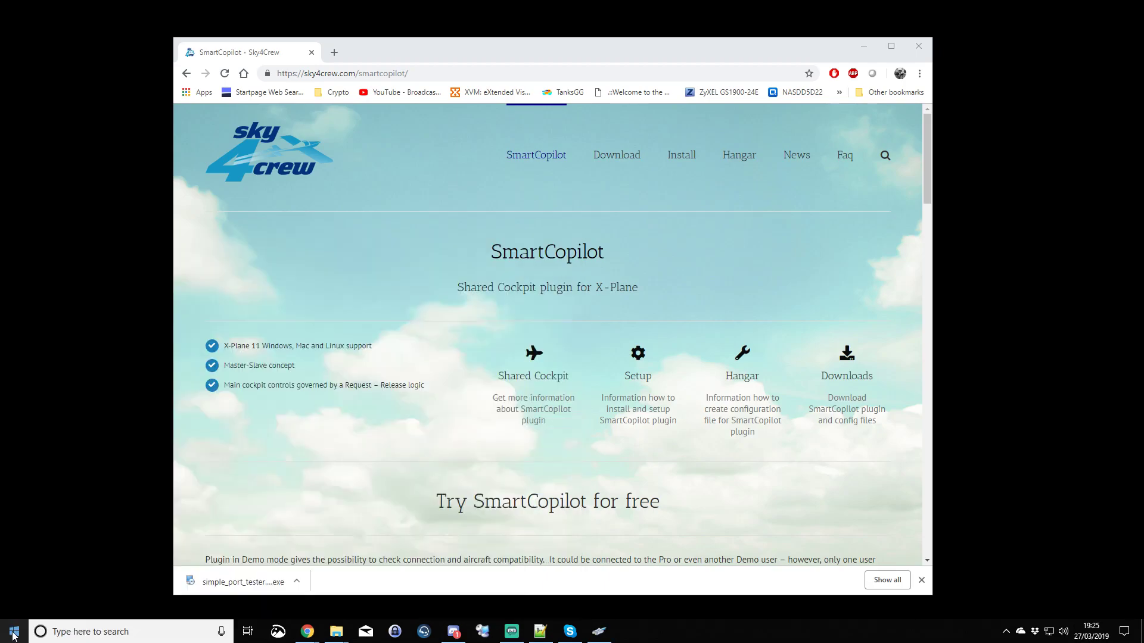
{"action": "right_click", "coordinate": [13, 630]}
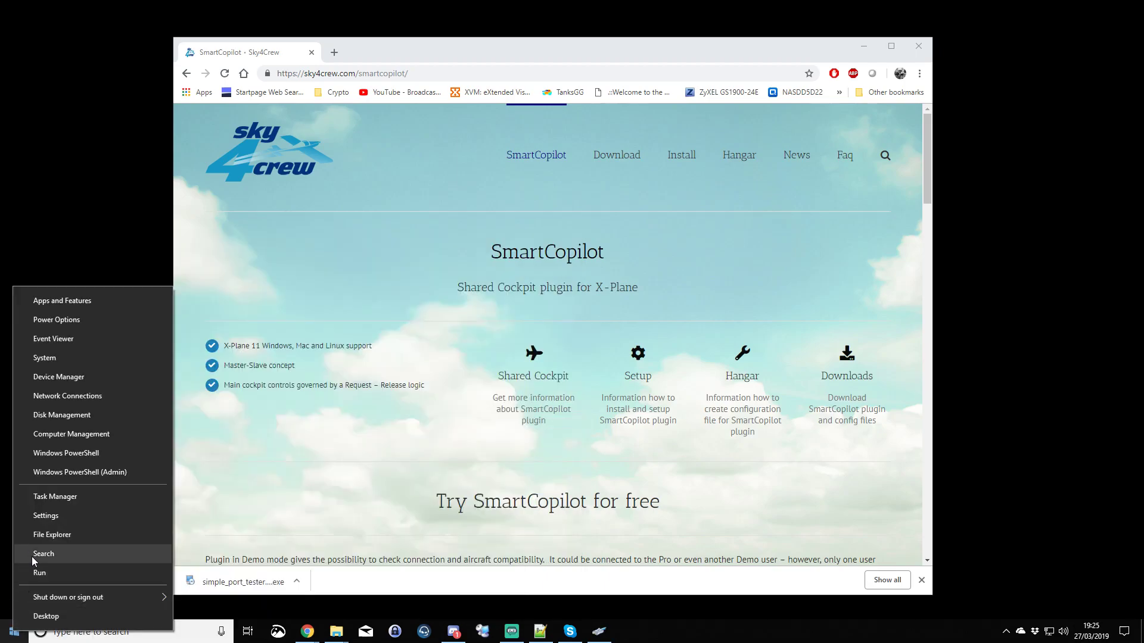
{"action": "mouse_move", "coordinate": [40, 573]}
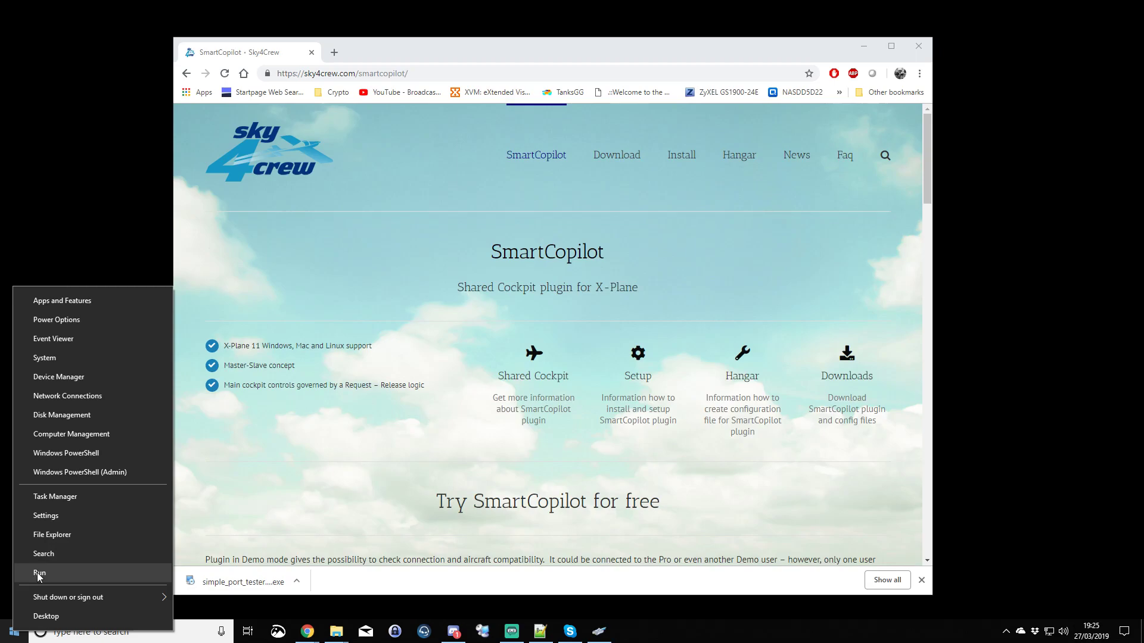
{"action": "left_click", "coordinate": [39, 575]}
{"action": "type", "text": "c"}
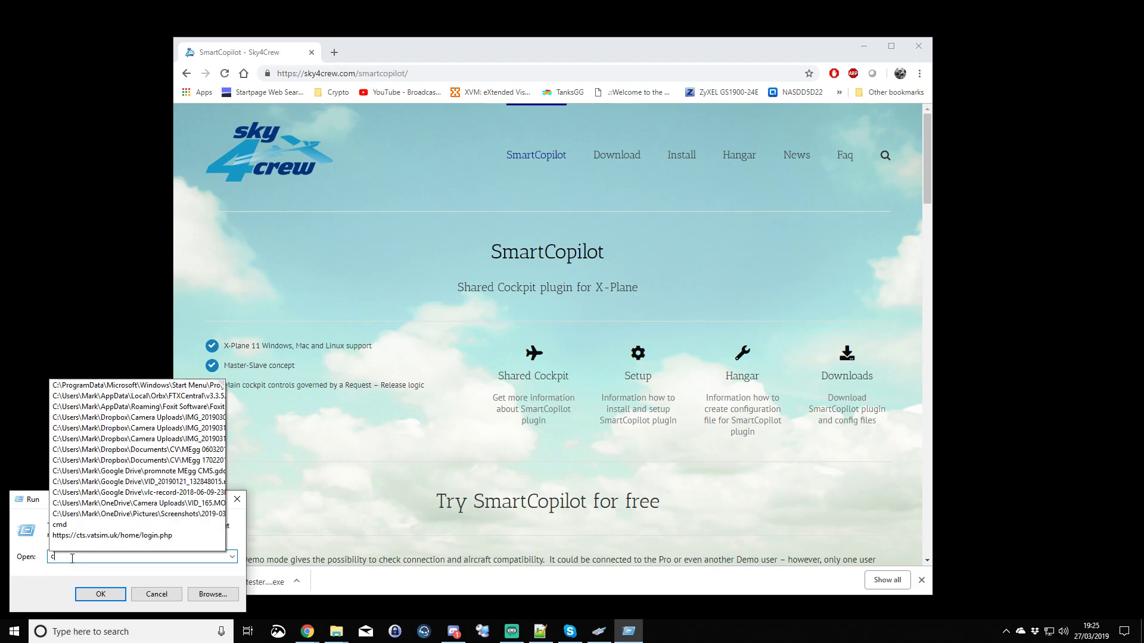
{"action": "type", "text": "md"}
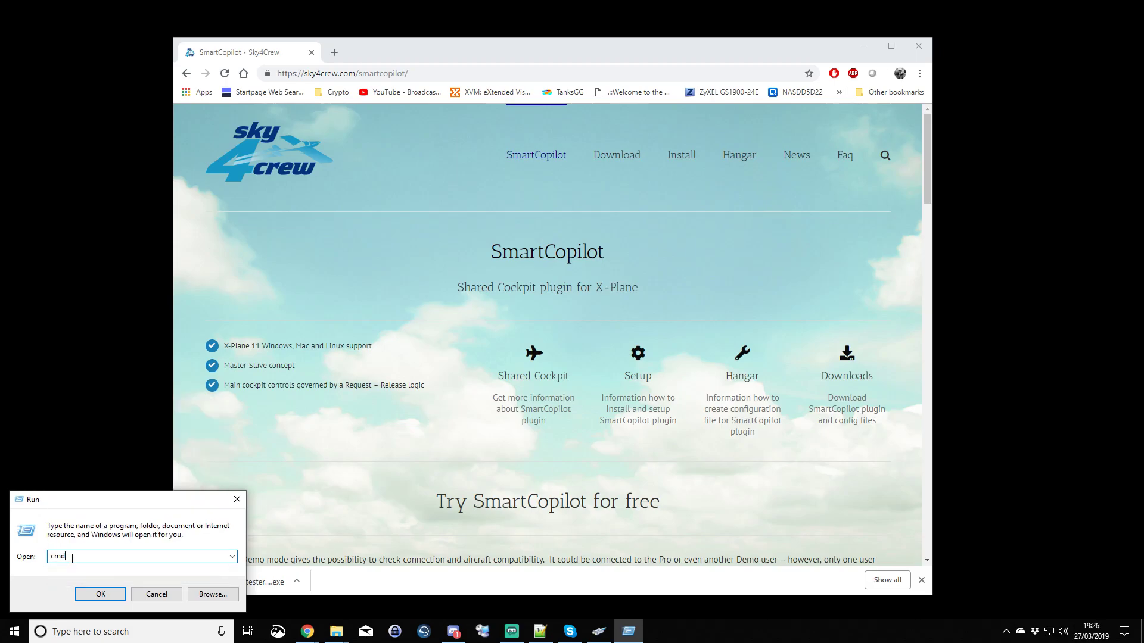
Step: Run ipconfig in Command Prompt and select the local IPv4 address 192.168.1.65
{"action": "left_click", "coordinate": [100, 594]}
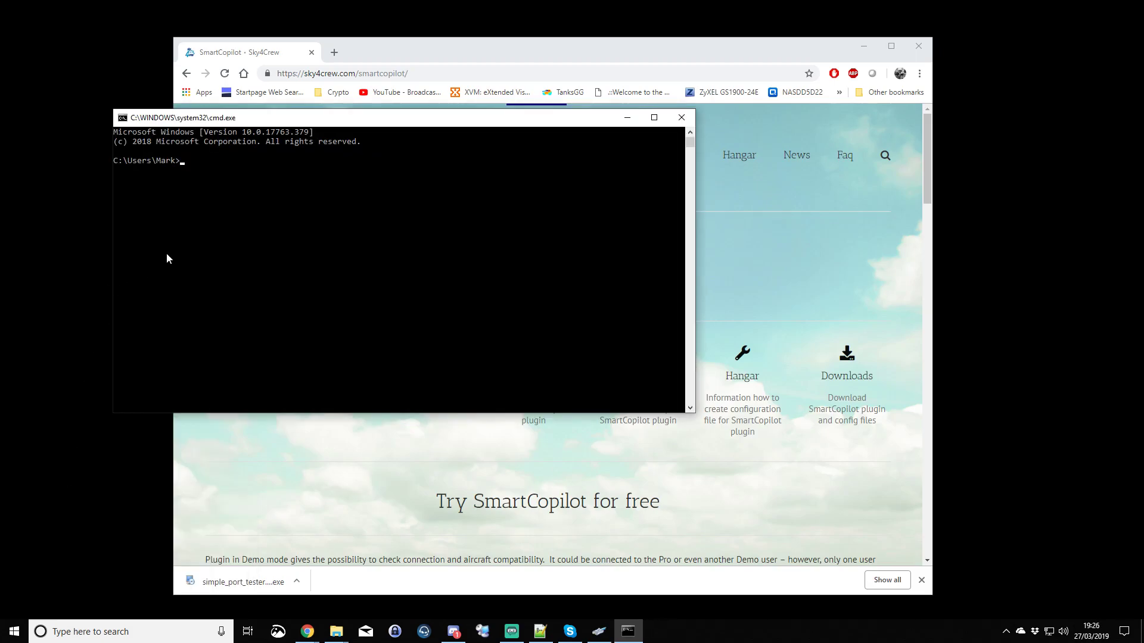
{"action": "left_click", "coordinate": [270, 171]}
{"action": "type", "text": "ipconif"}
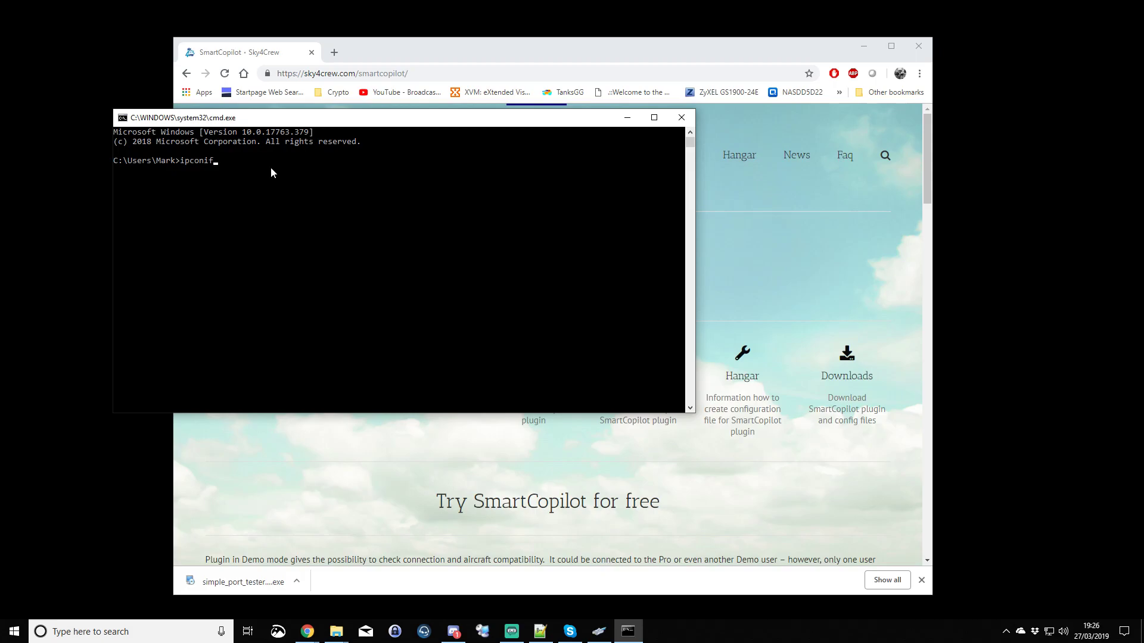
{"action": "key", "text": "Backspace"}
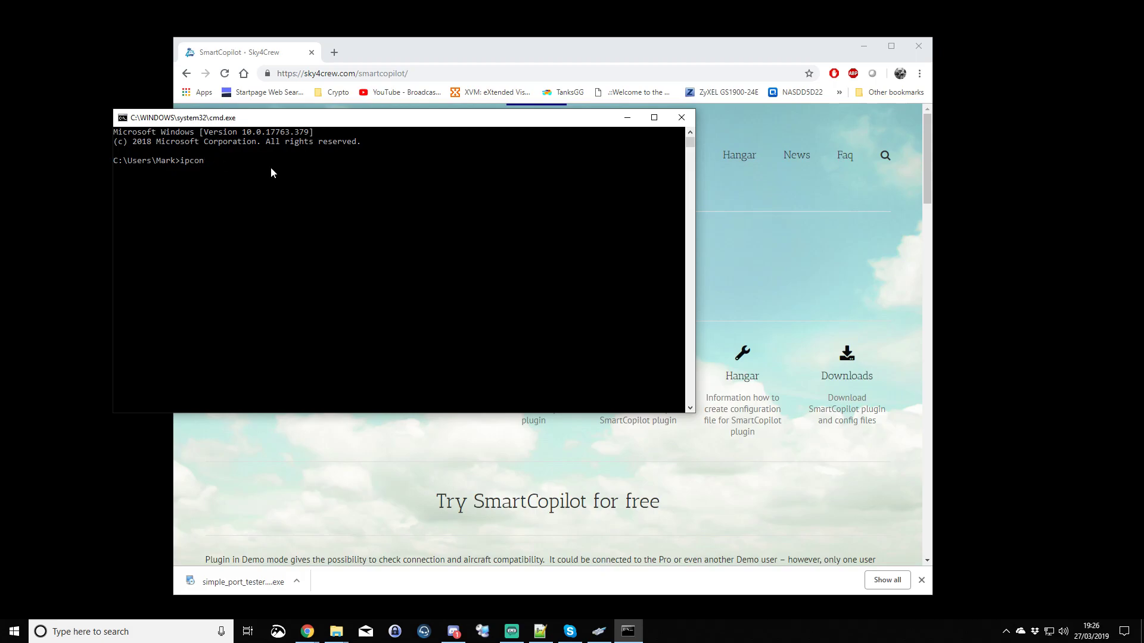
{"action": "key", "text": "Return"}
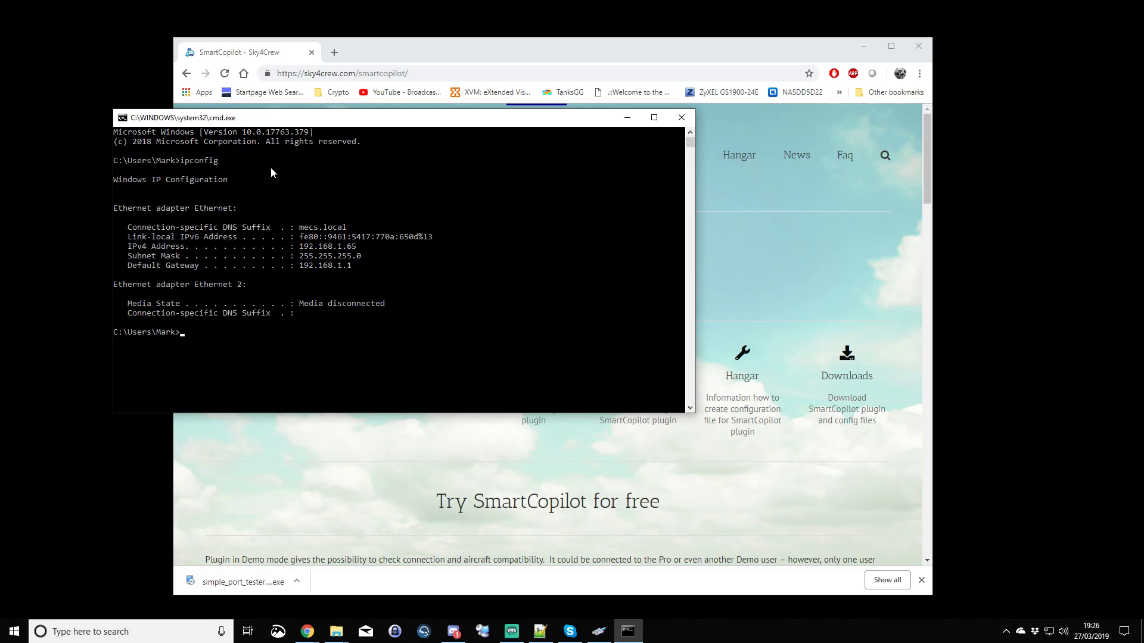
{"action": "mouse_move", "coordinate": [142, 260]}
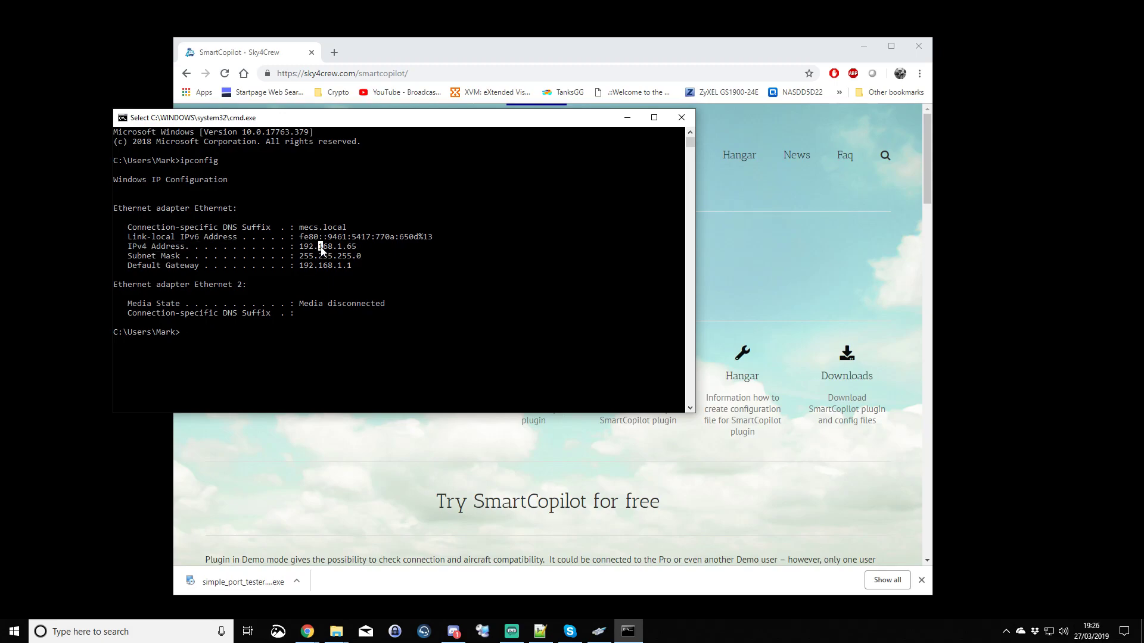
{"action": "double_click", "coordinate": [327, 247]}
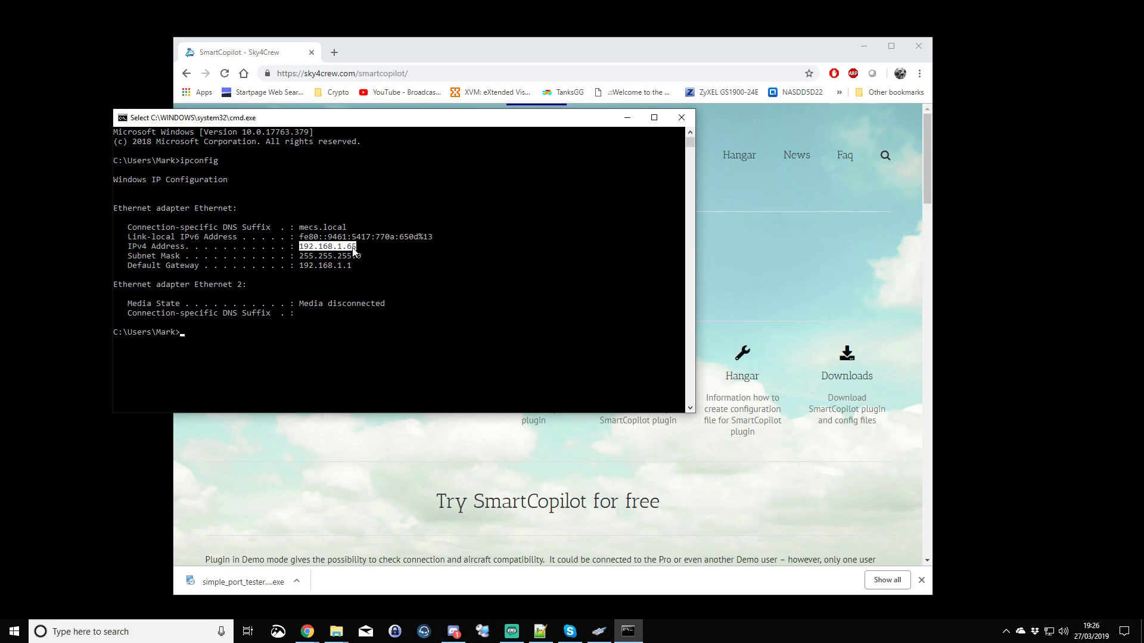
{"action": "mouse_move", "coordinate": [358, 251]}
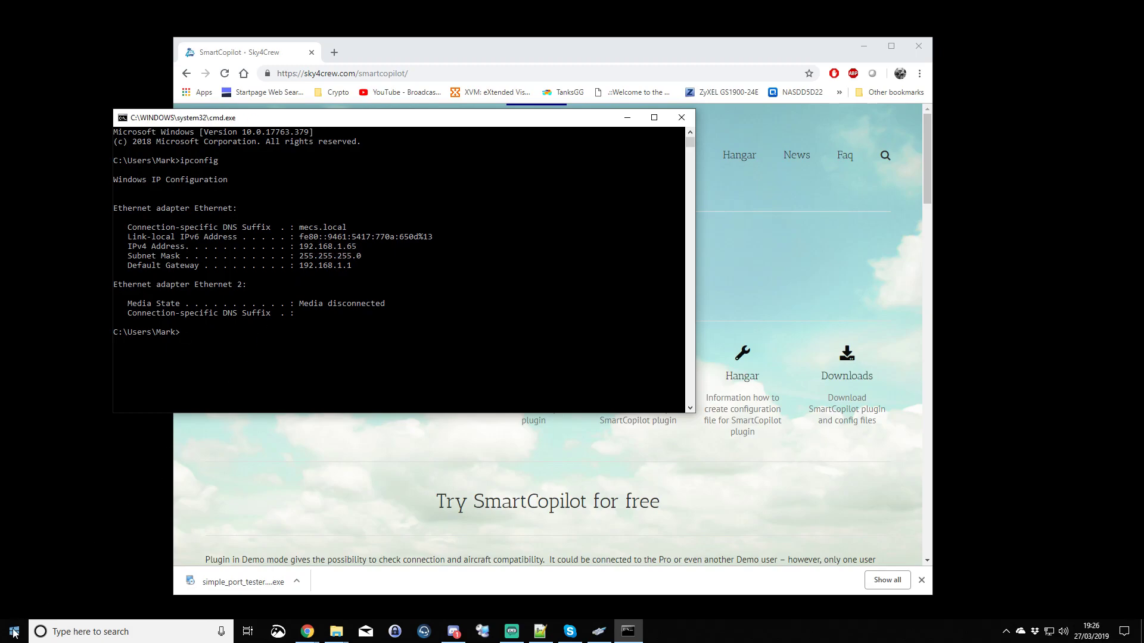
Step: Launch Notepad via Run and write the line '192.168.1.65 PC'
{"action": "key", "text": "Win+r"}
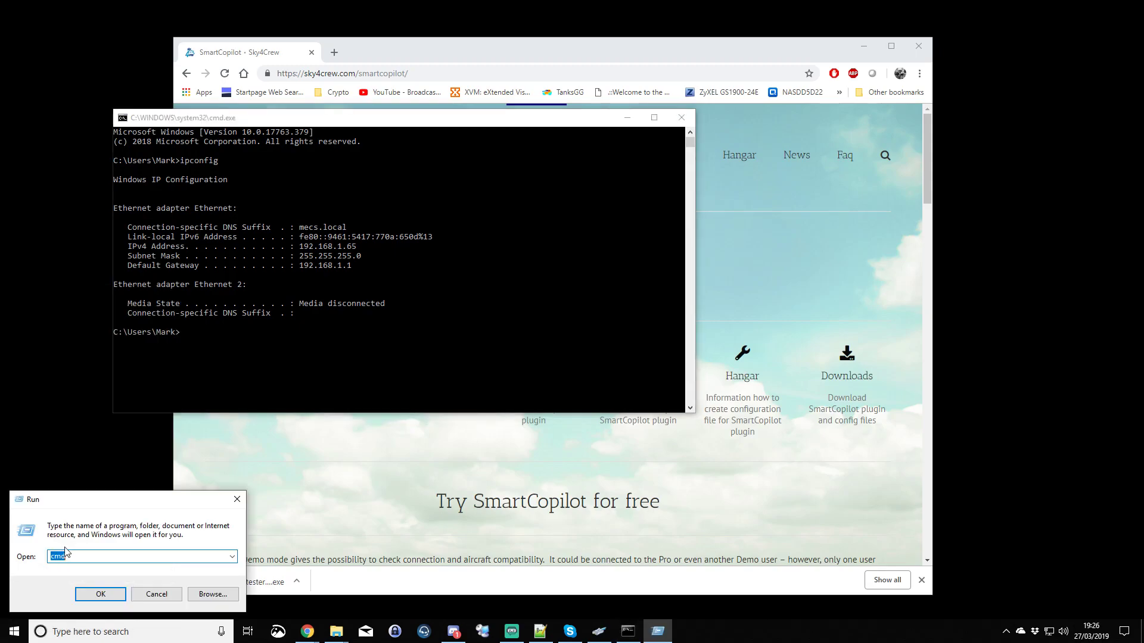
{"action": "type", "text": "notepad"}
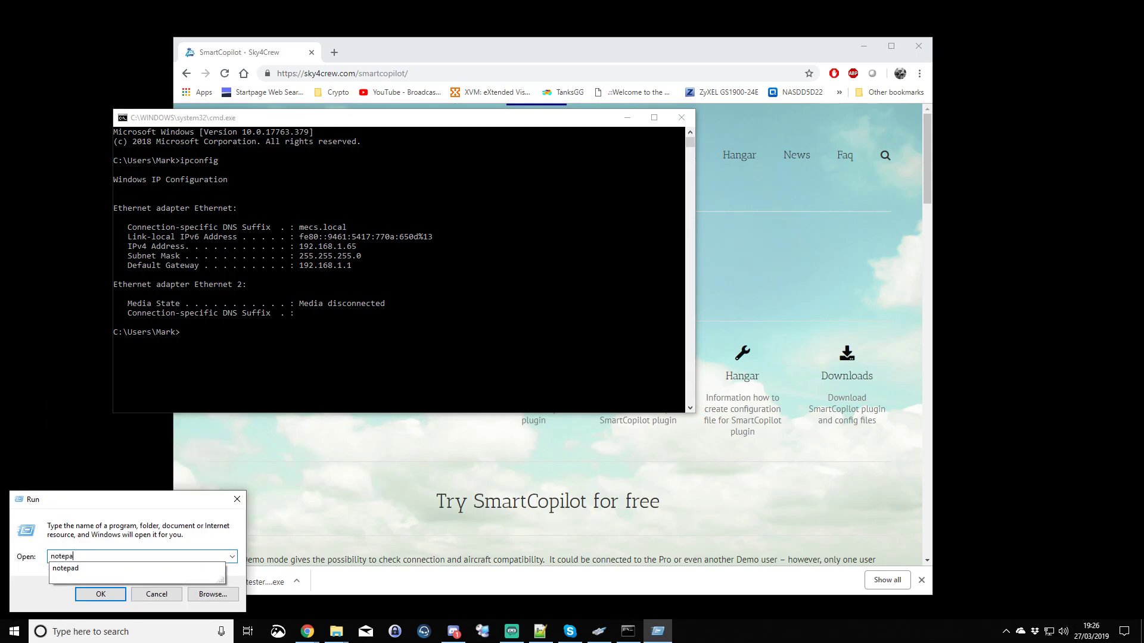
{"action": "left_click", "coordinate": [156, 594]}
{"action": "type", "text": "192.168.1.65"}
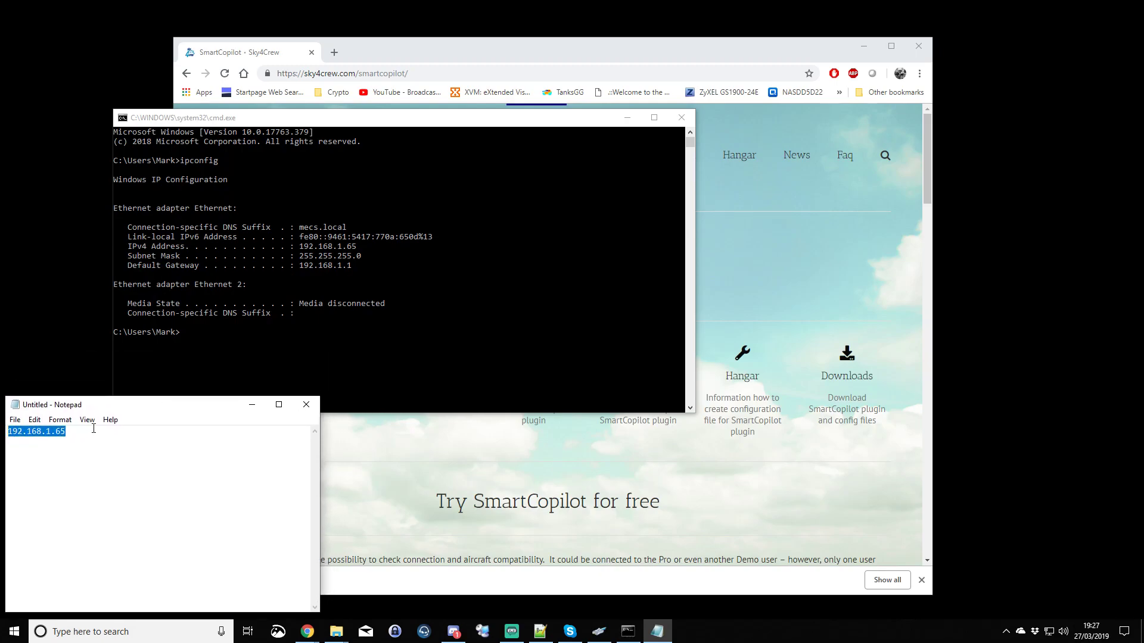
{"action": "type", "text": "PC"}
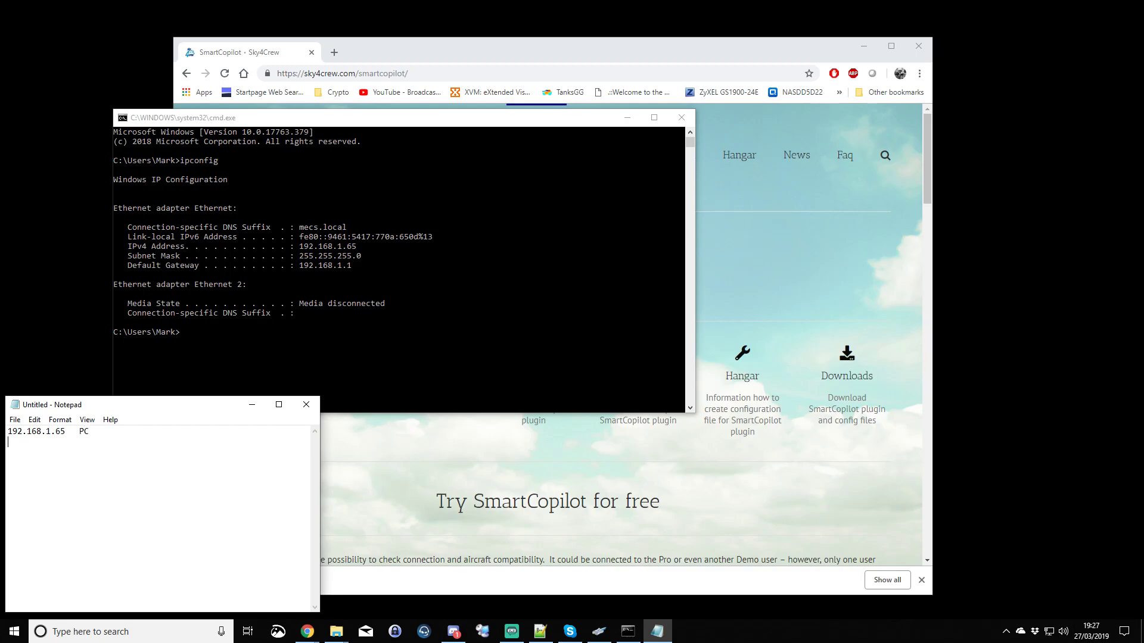
{"action": "mouse_move", "coordinate": [477, 55]}
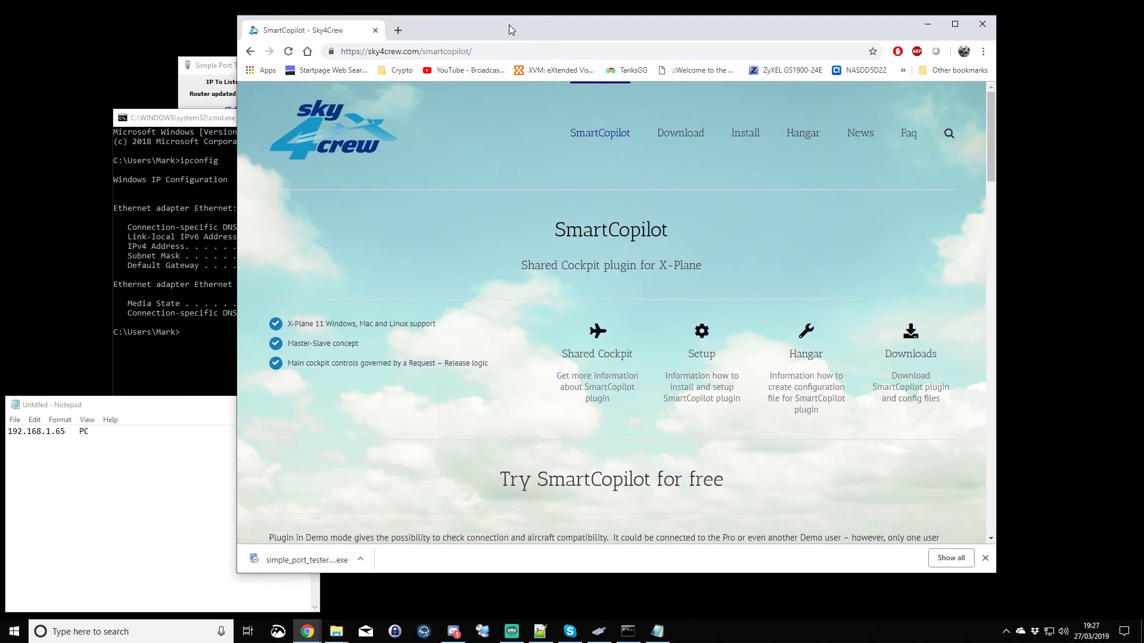
{"action": "left_click", "coordinate": [397, 30]}
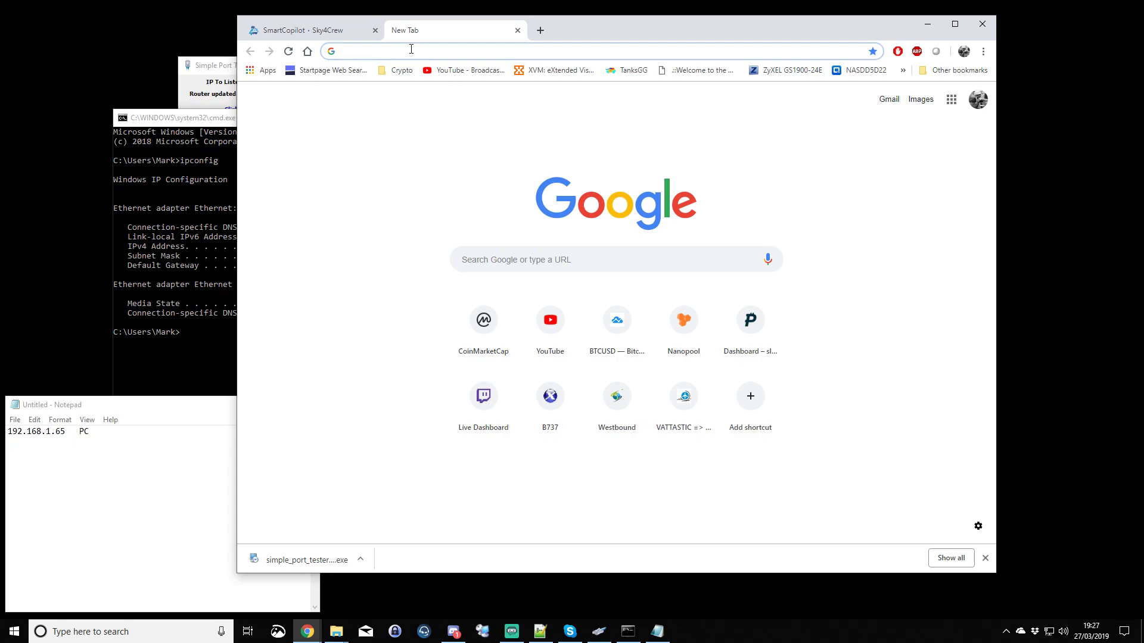
{"action": "type", "text": "whar"}
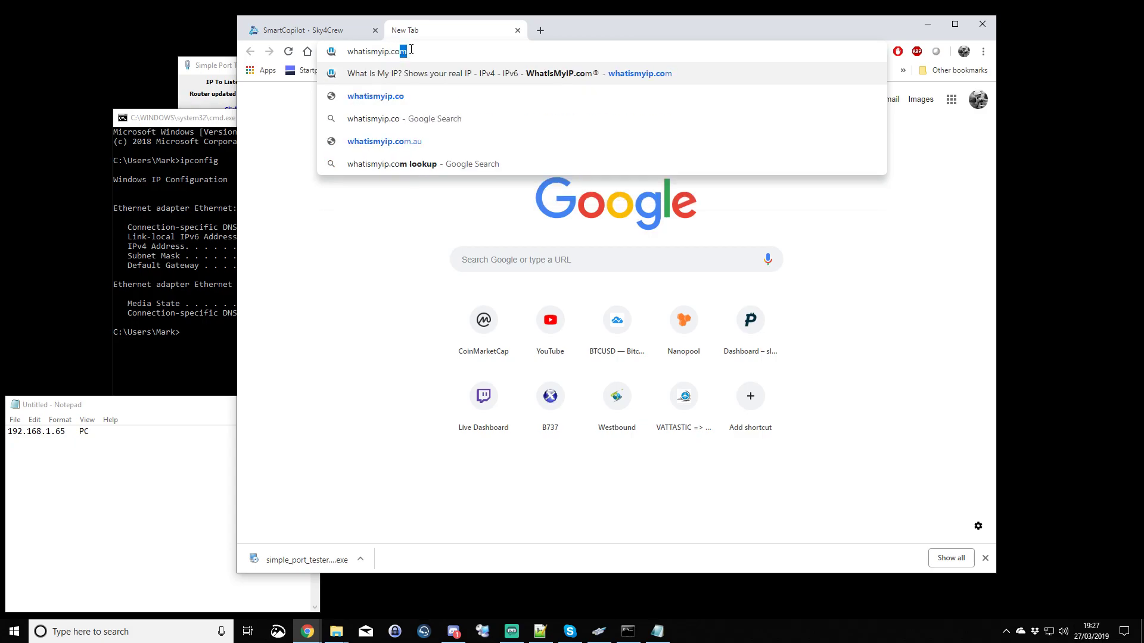
{"action": "left_click", "coordinate": [497, 72]}
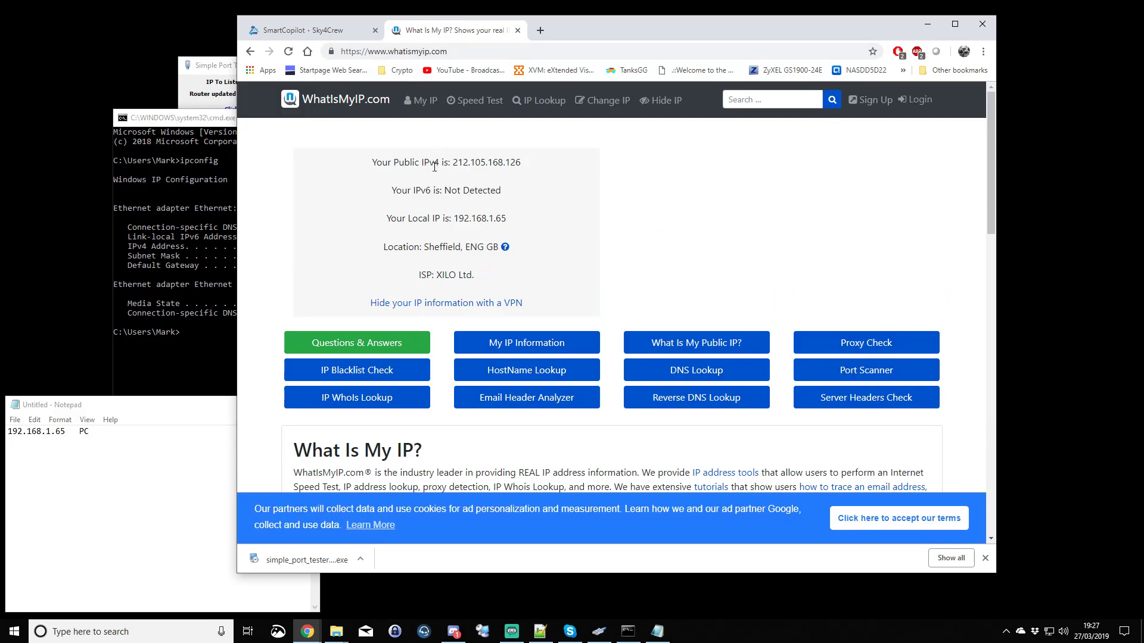
{"action": "double_click", "coordinate": [495, 162]}
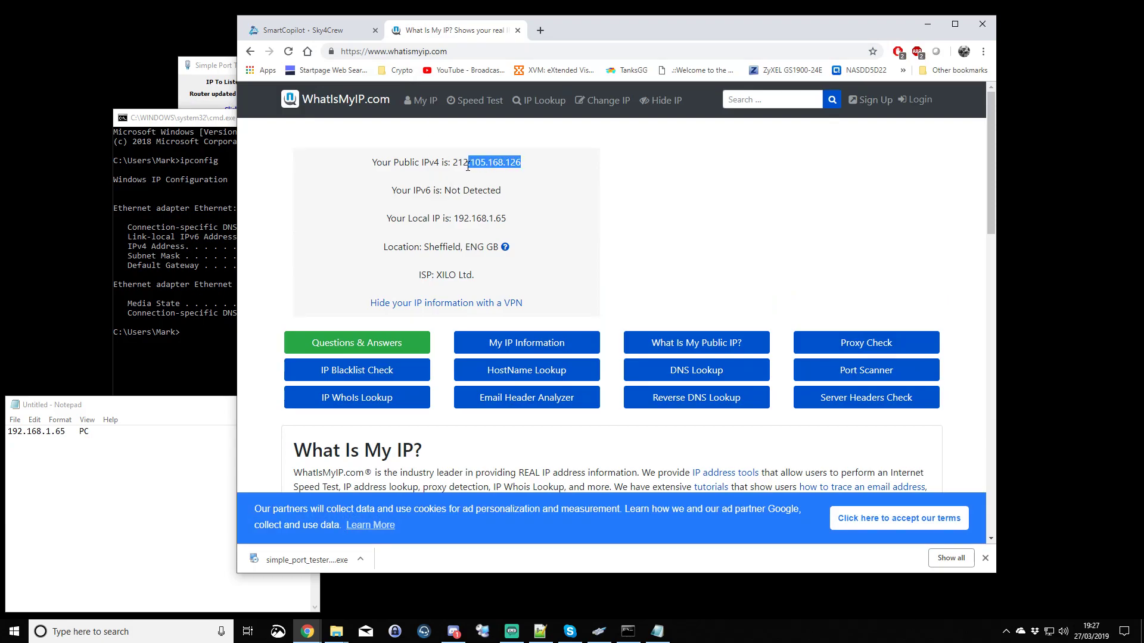
{"action": "double_click", "coordinate": [455, 162]}
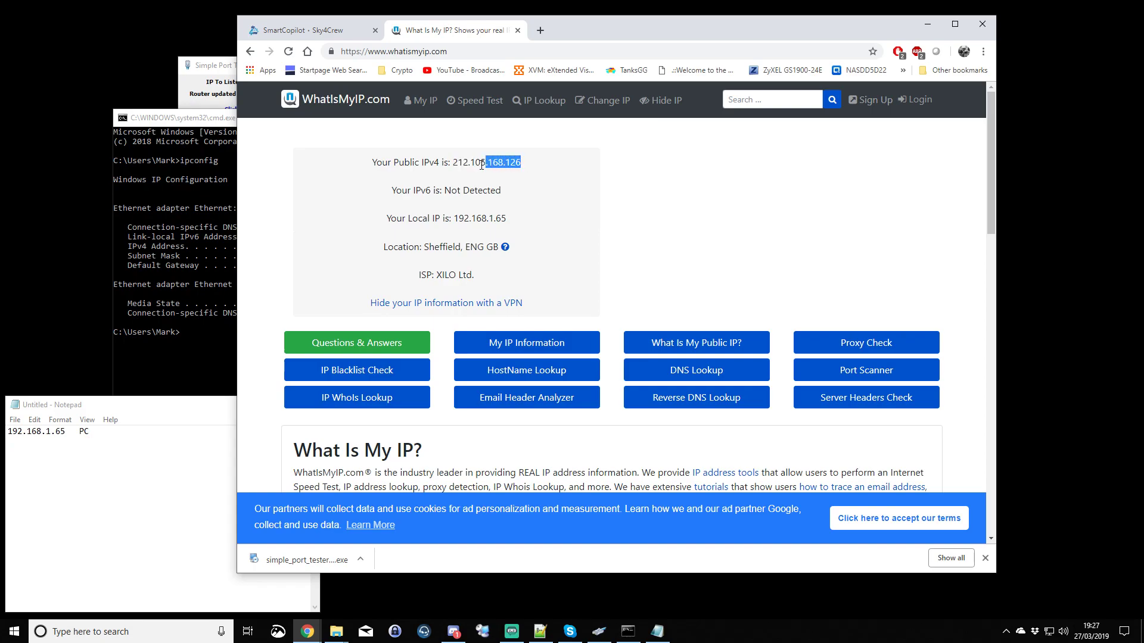
{"action": "right_click", "coordinate": [470, 162]}
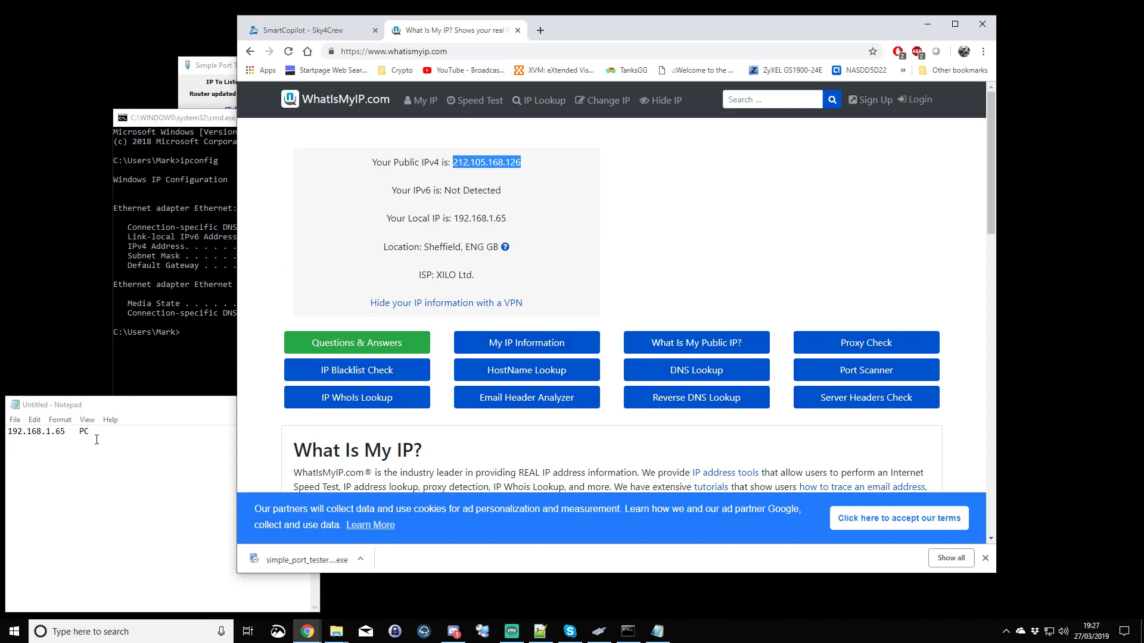
{"action": "type", "text": "212.105.168.126"}
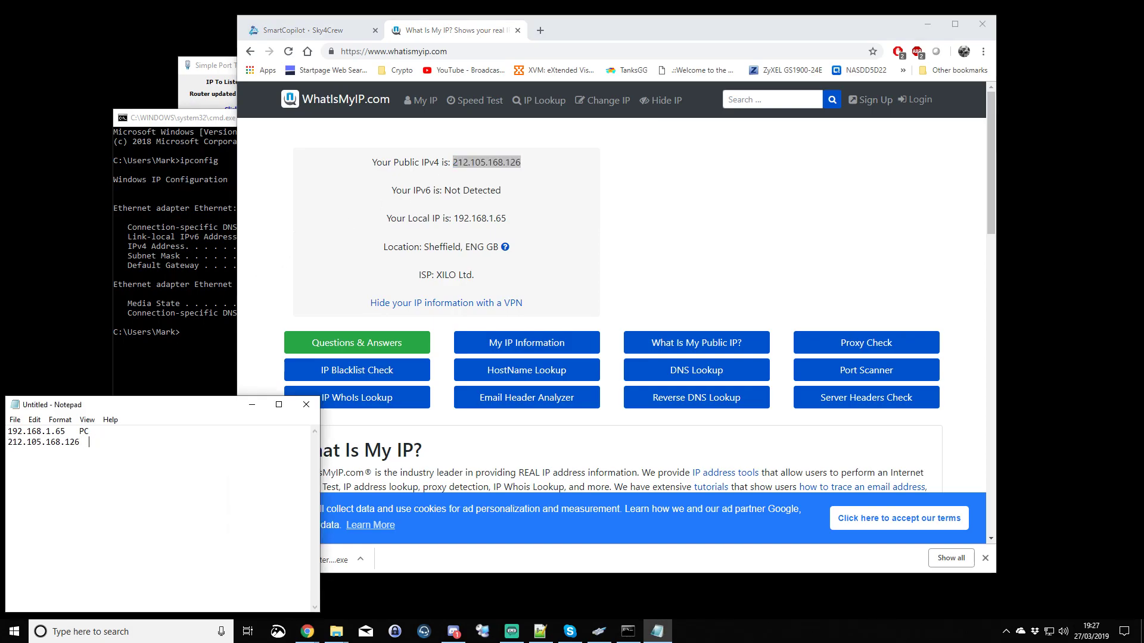
{"action": "type", "text": "Inter"}
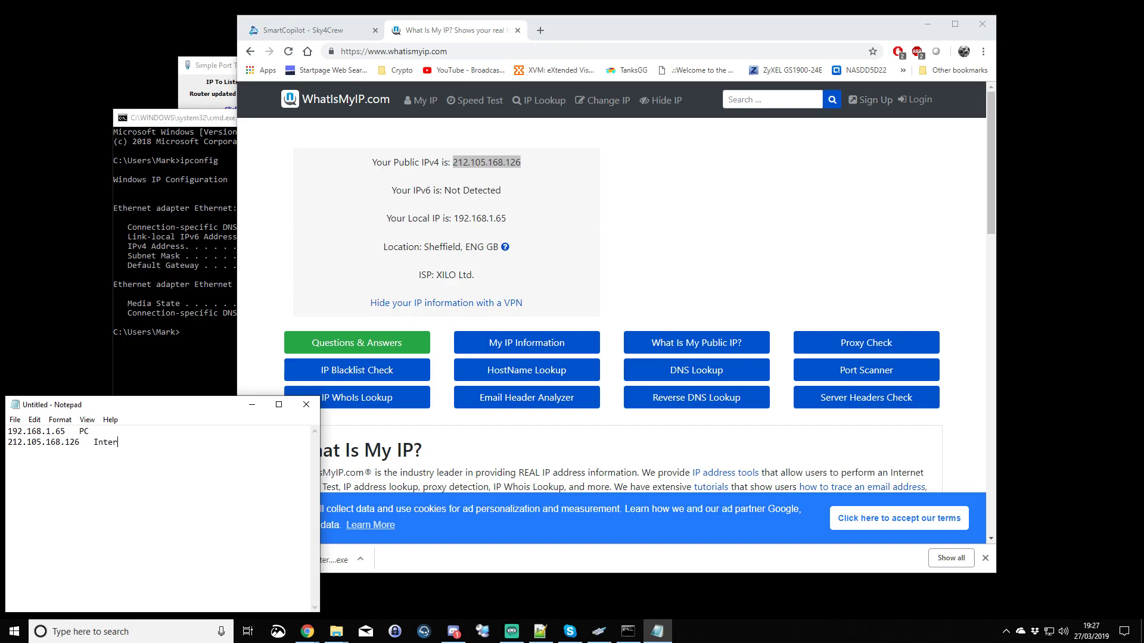
{"action": "type", "text": "net"}
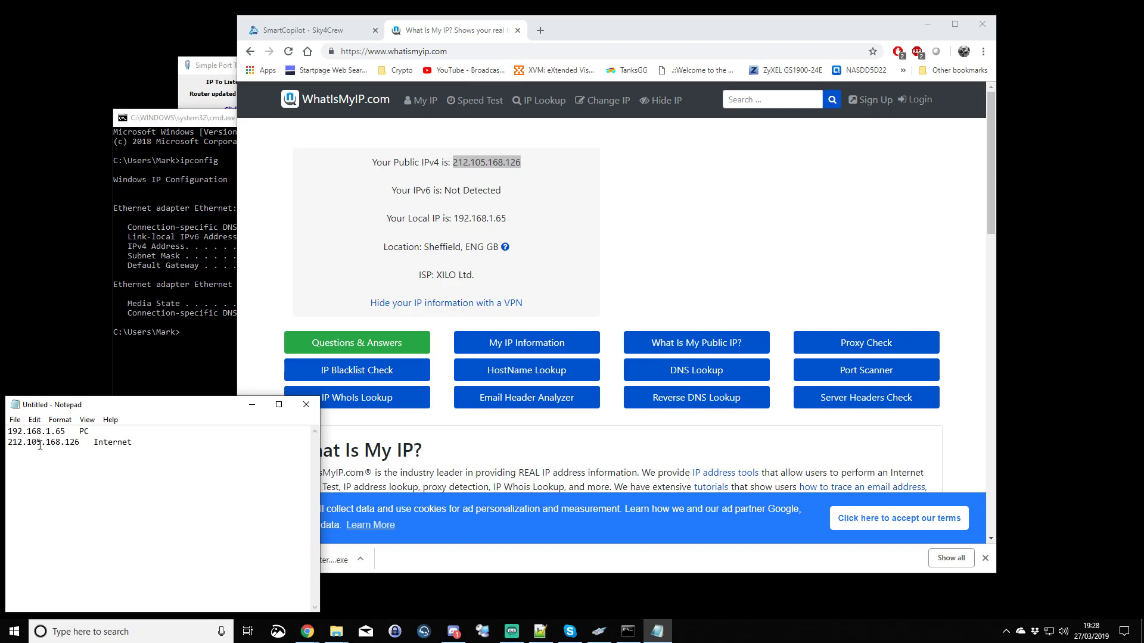
{"action": "double_click", "coordinate": [43, 443]}
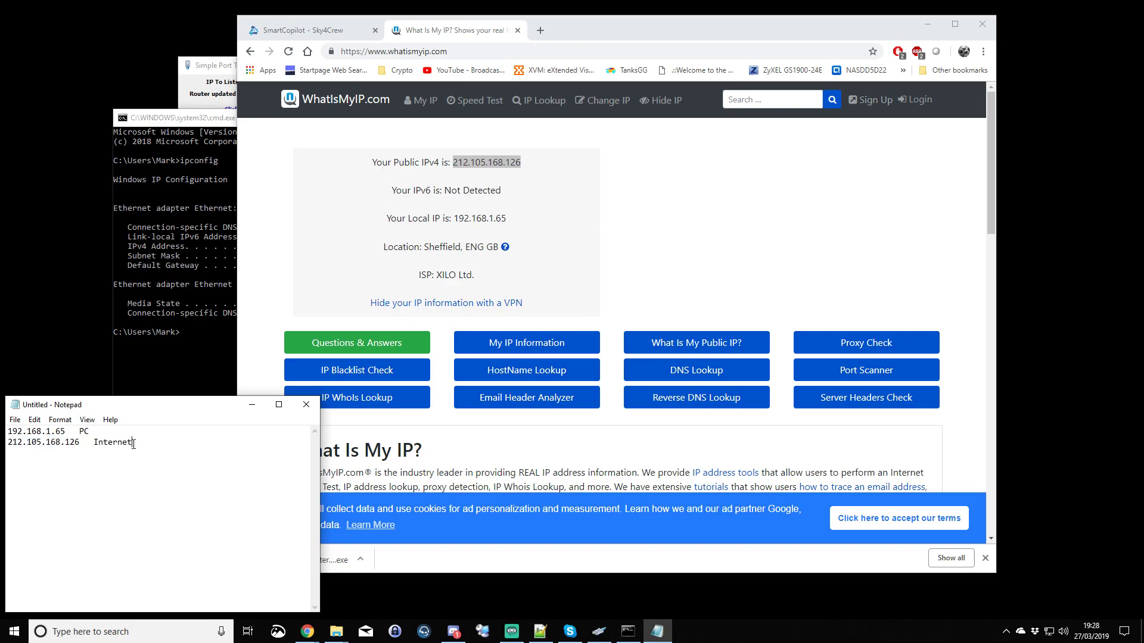
{"action": "key", "text": "ctrl+a"}
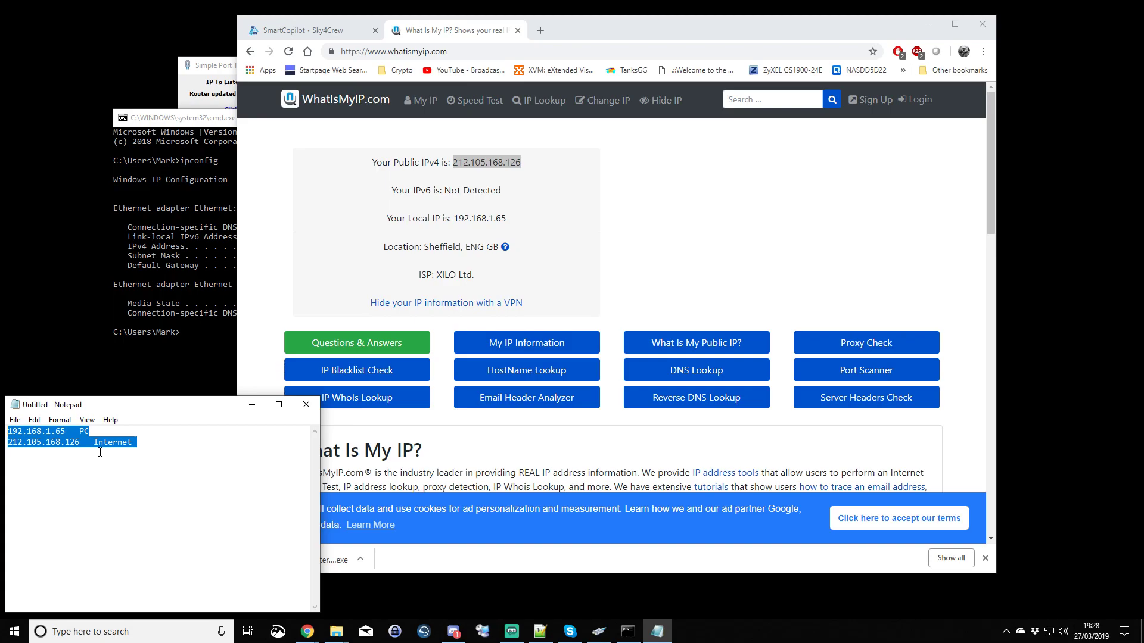
Step: Add '56897 Port' on a new line and move Notepad to the top-left
{"action": "left_click", "coordinate": [140, 442]}
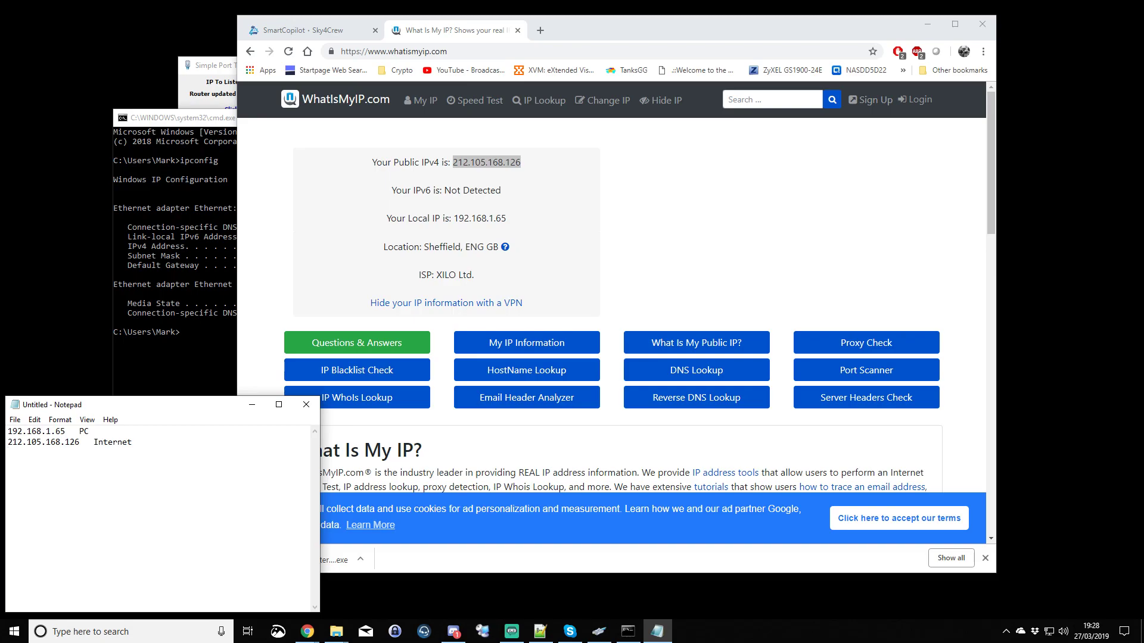
{"action": "type", "text": "5689"}
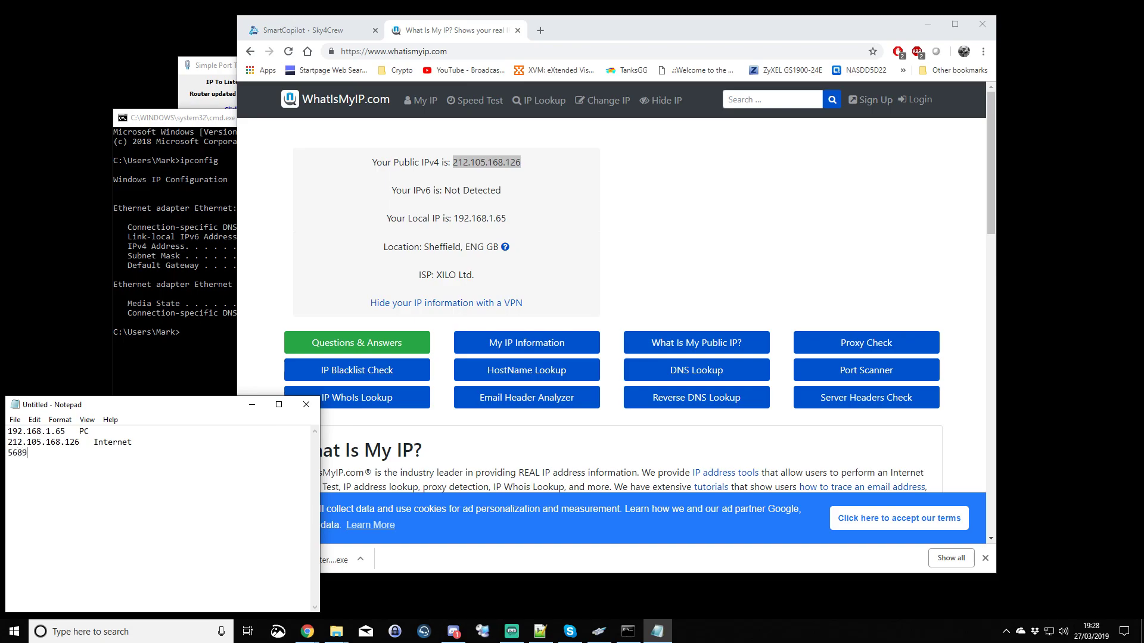
{"action": "type", "text": "7"}
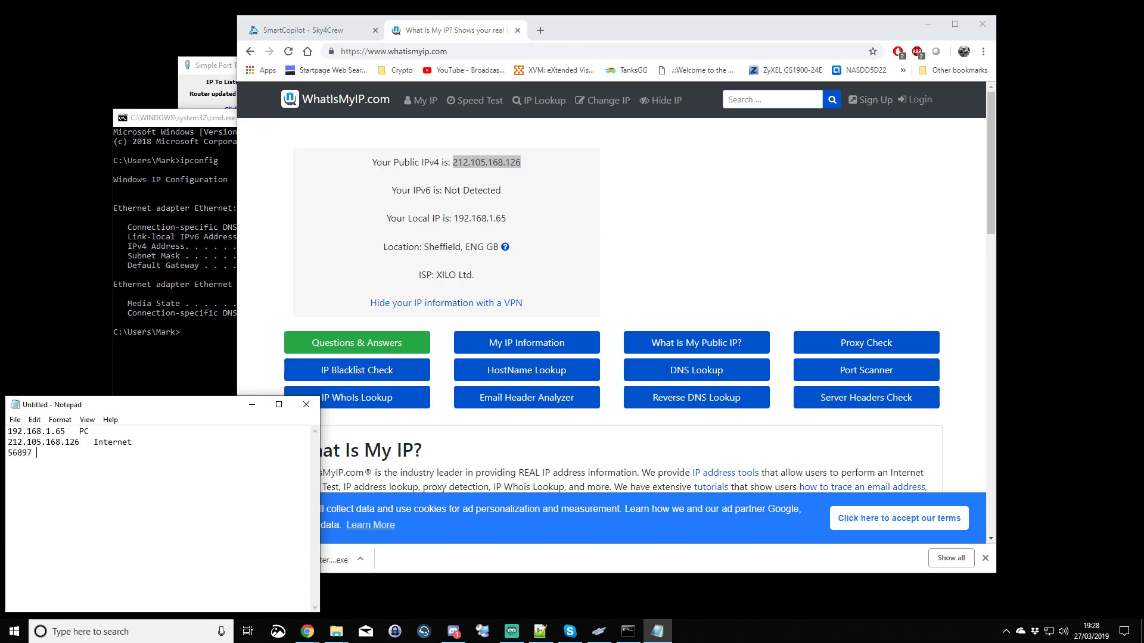
{"action": "type", "text": "Poer"}
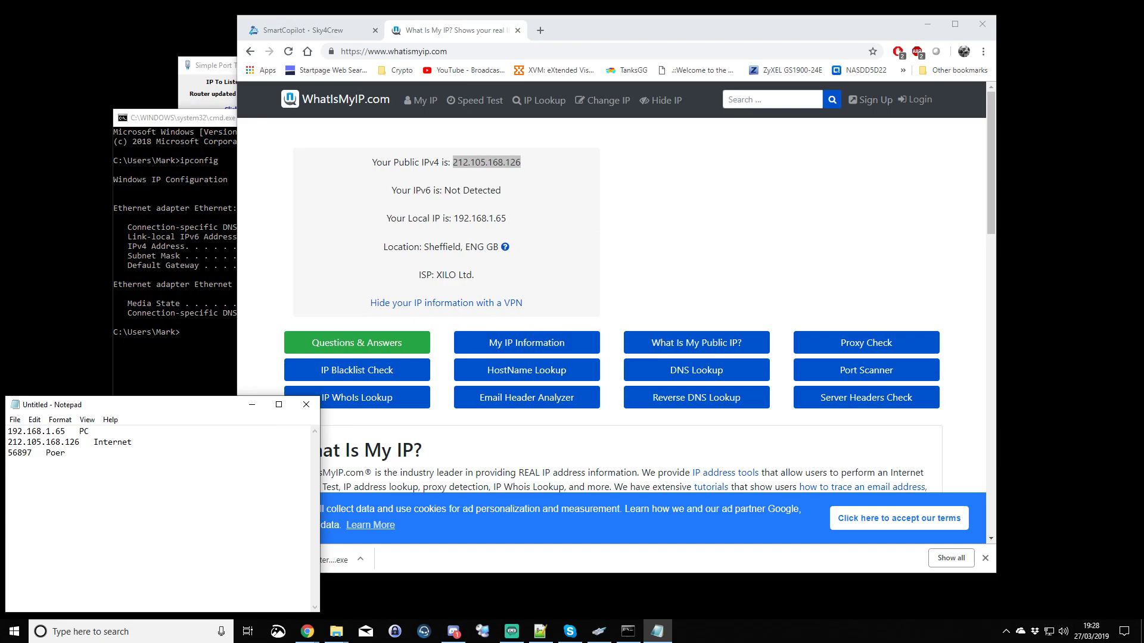
{"action": "type", "text": "Port"}
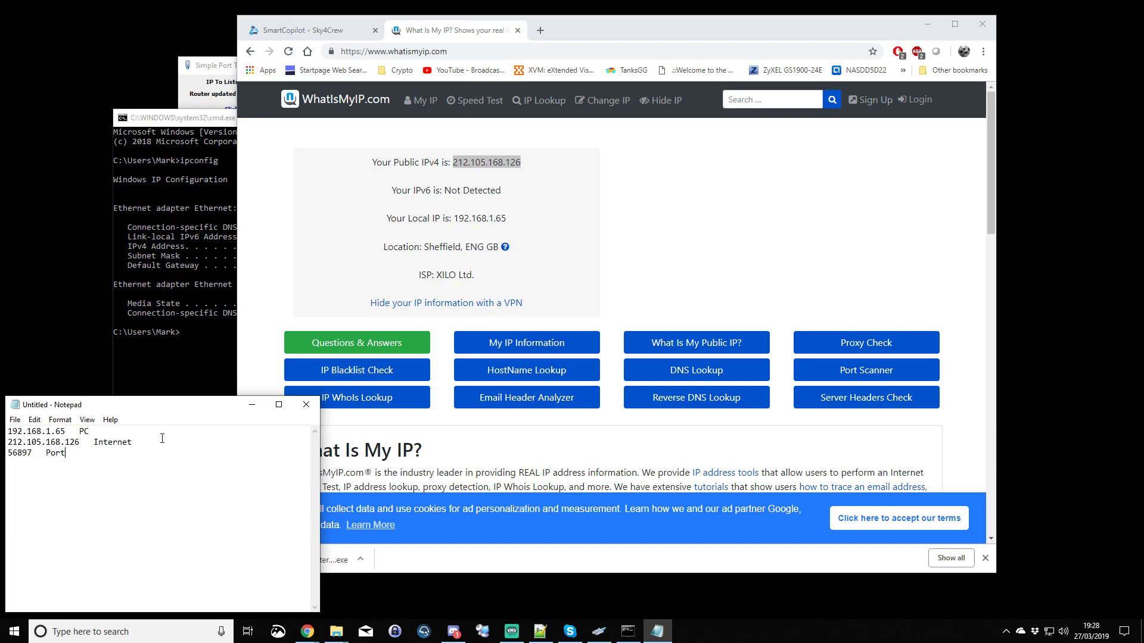
{"action": "left_click_drag", "start_coordinate": [160, 404], "coordinate": [169, 19]}
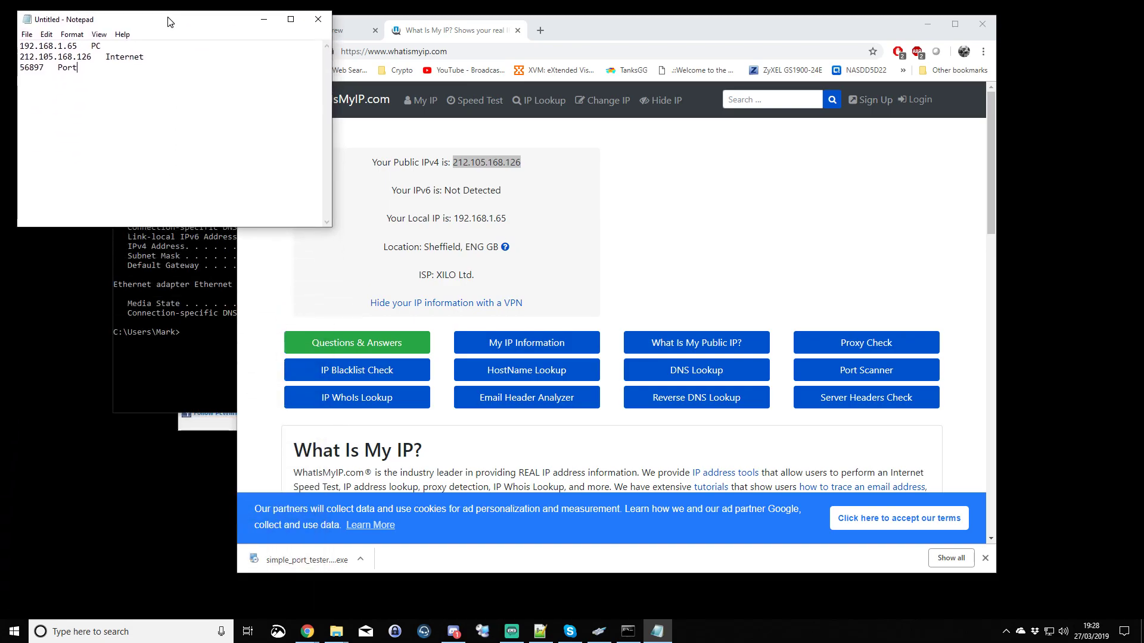
{"action": "mouse_move", "coordinate": [135, 488]}
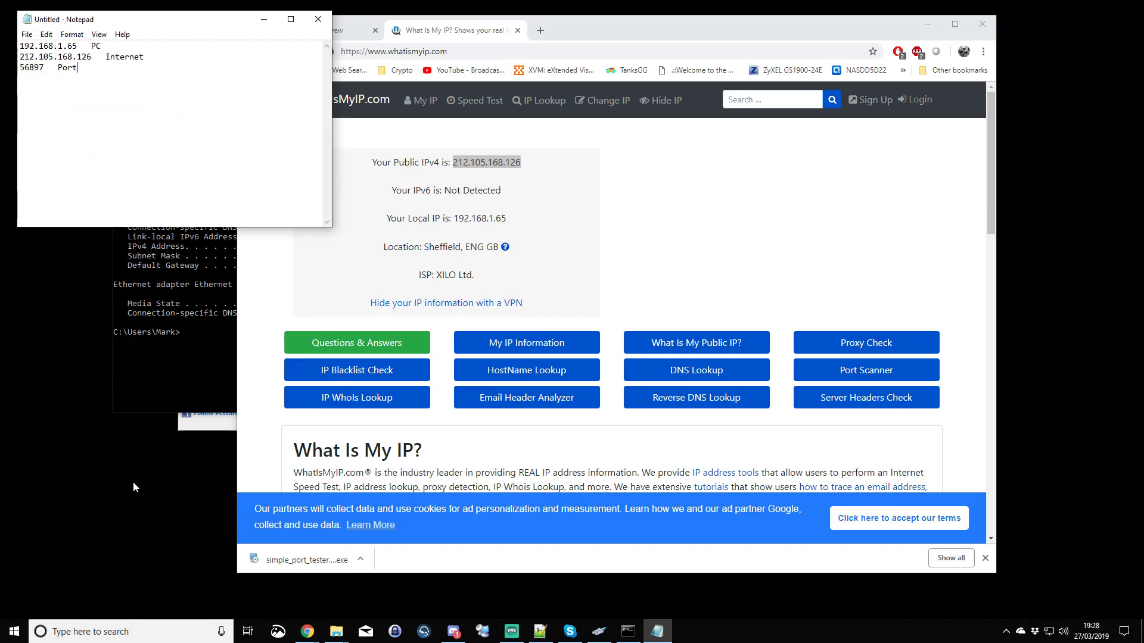
{"action": "mouse_move", "coordinate": [139, 496]}
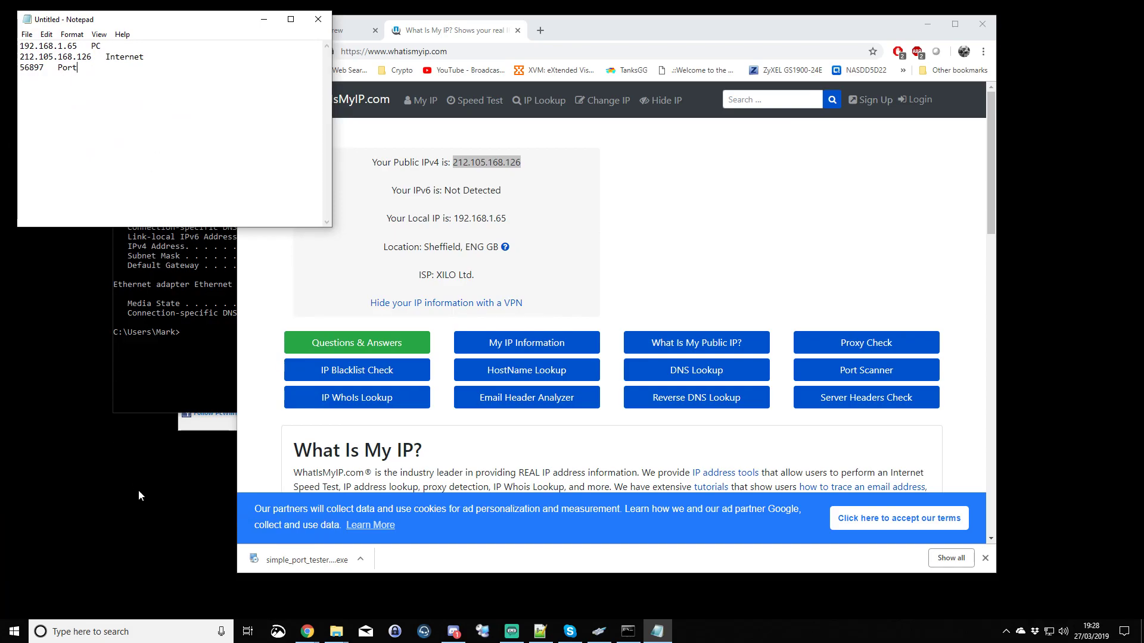